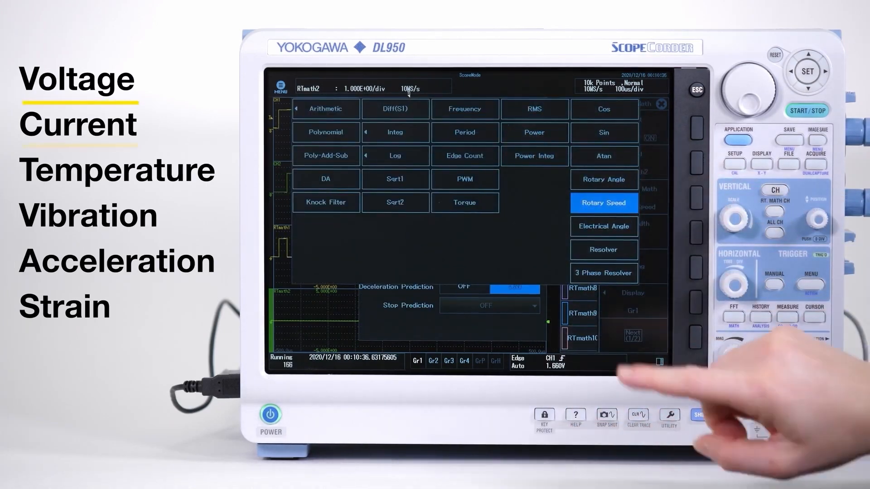
Step: Set RTmath2's operation to Rotary Speed and review the RealTime Math Setup dialog
left_click(603, 202)
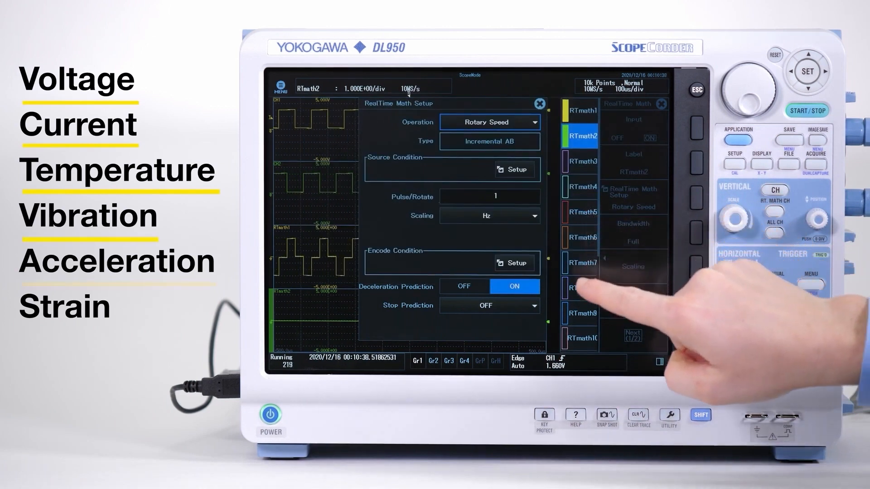
left_click(512, 170)
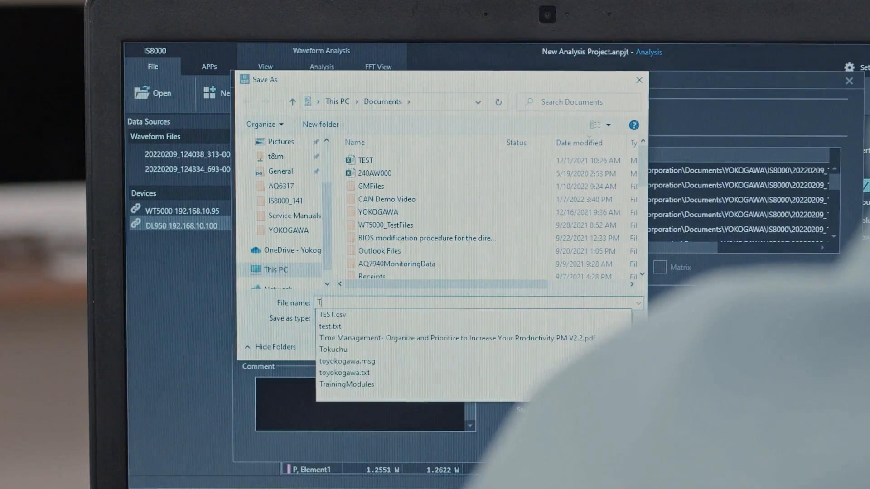
Step: Enter Test1 as the file name in the Save As dialog
type("est1")
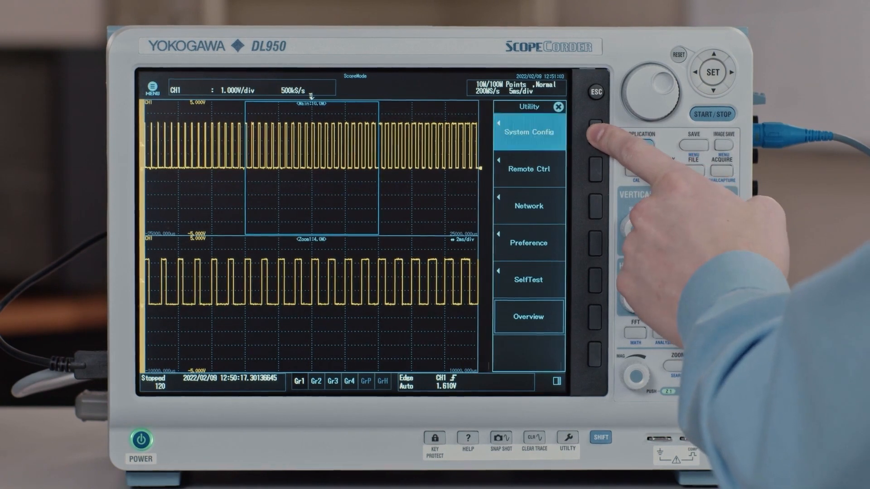
Step: Configure DL950 IEEE1588 time sync with Layer2, domain 0 and Slave Only mode
left_click(596, 129)
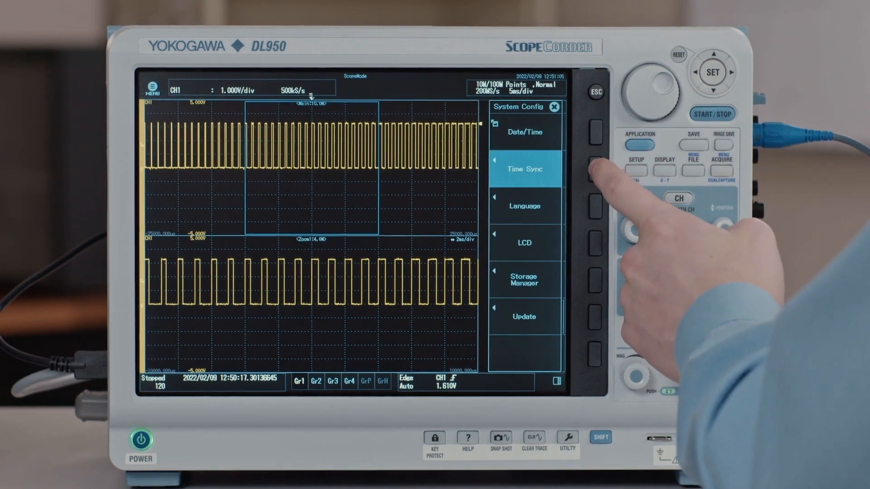
left_click(595, 169)
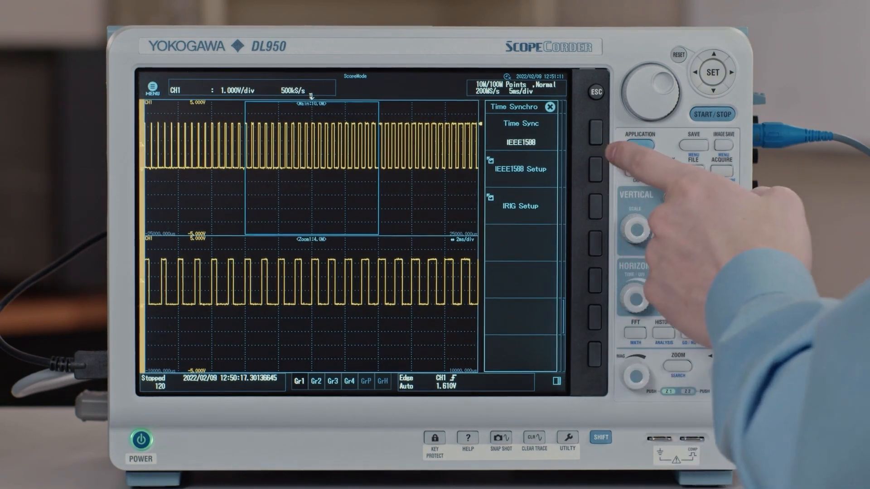
left_click(594, 170)
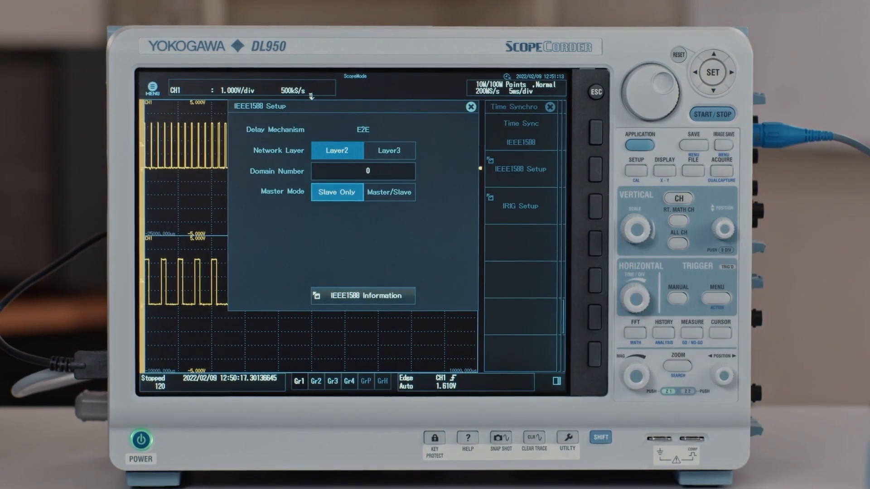
left_click(389, 191)
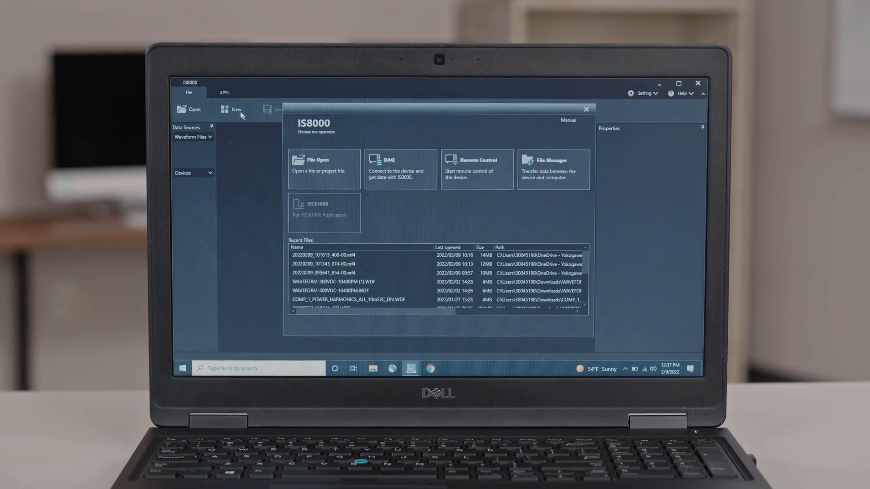
Step: Search Ethernet instruments and add the WT5000 at 192.168.10.95 to a new measurement
left_click(375, 169)
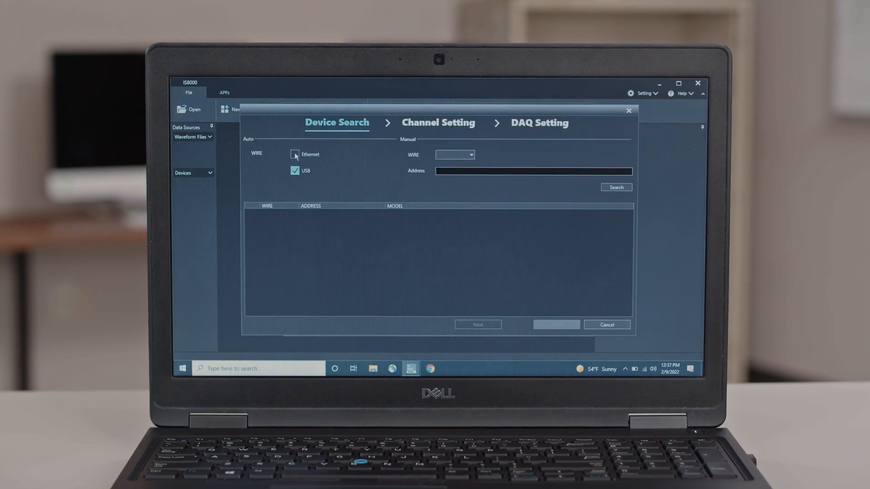
left_click(295, 154)
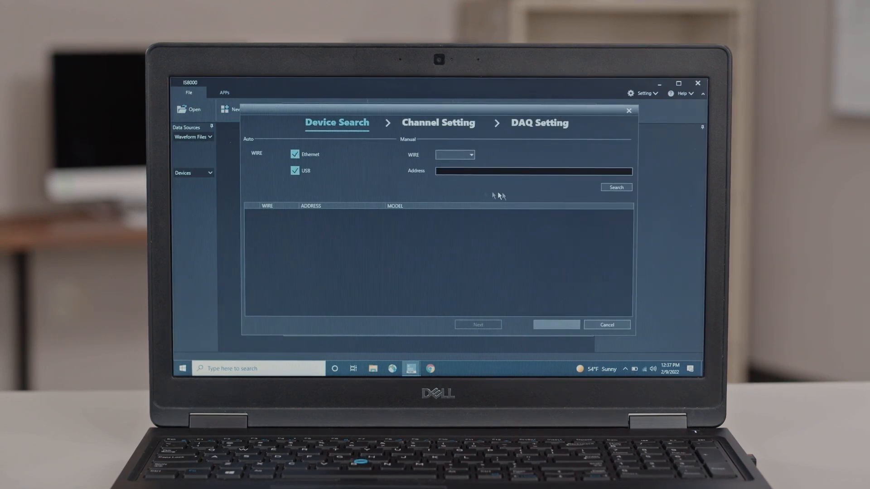
left_click(617, 187)
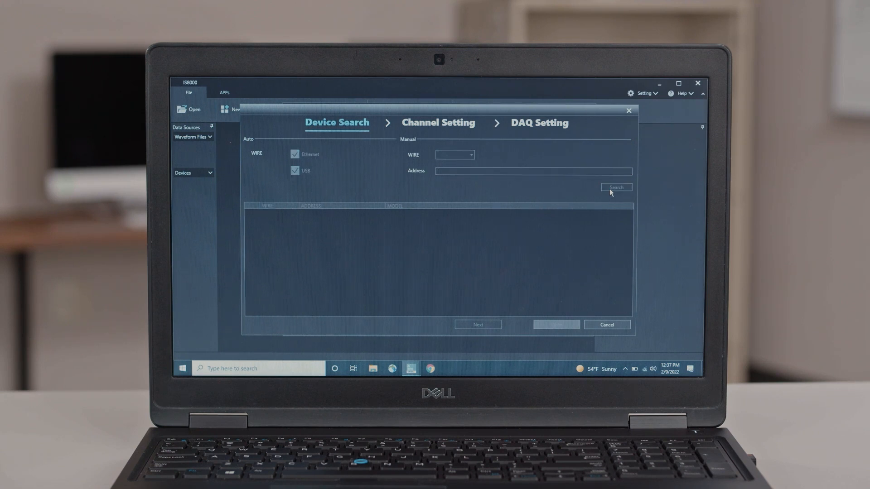
left_click(616, 187)
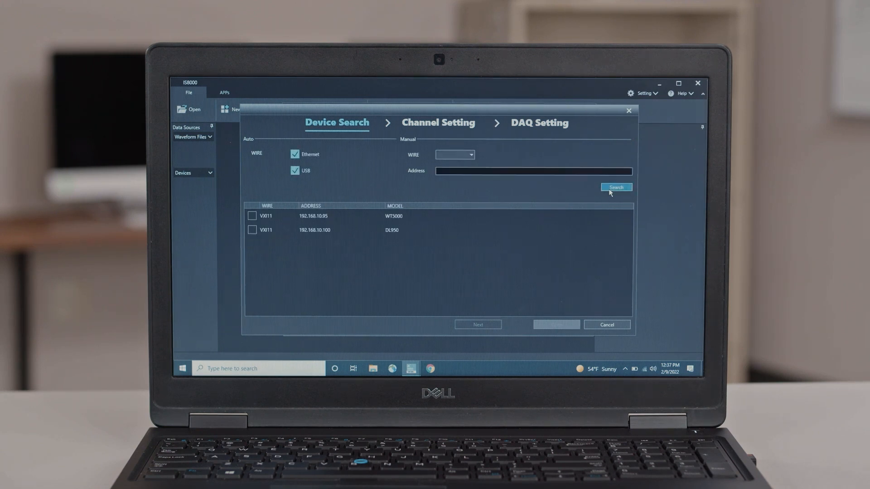
mouse_move(255, 200)
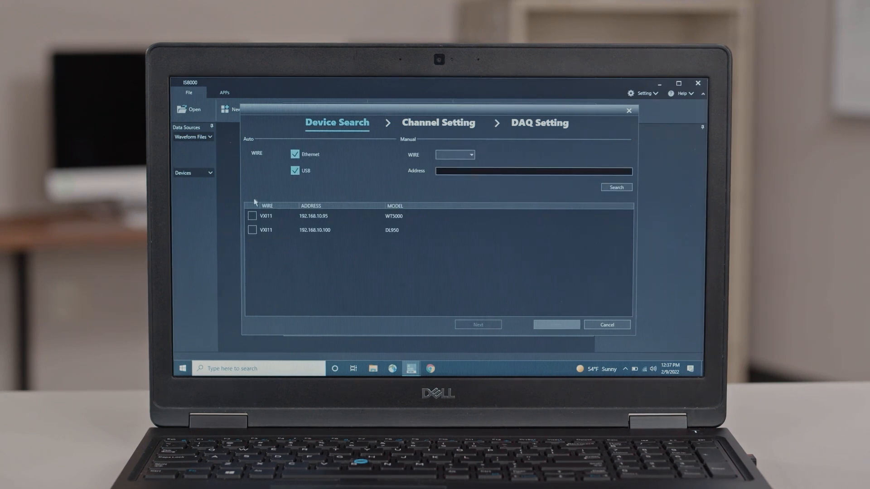
left_click(252, 216)
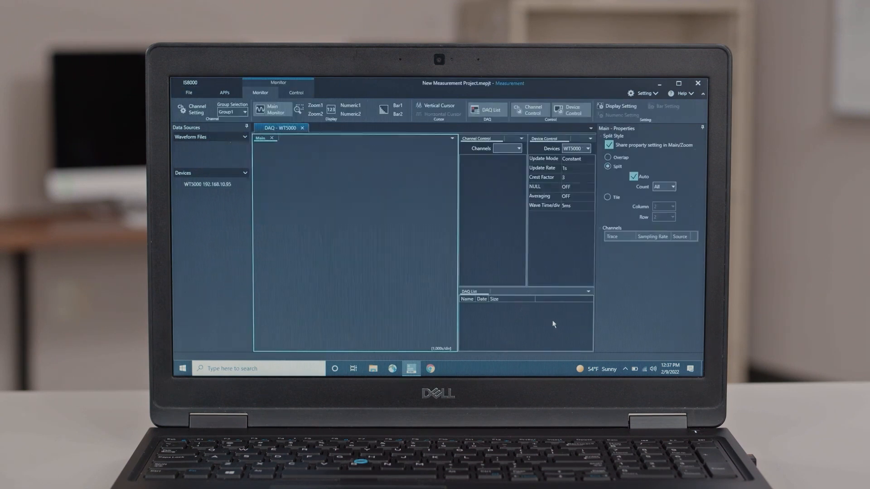
Step: Add the DL950 at 192.168.10.100 and show its acquisition settings
left_click(206, 184)
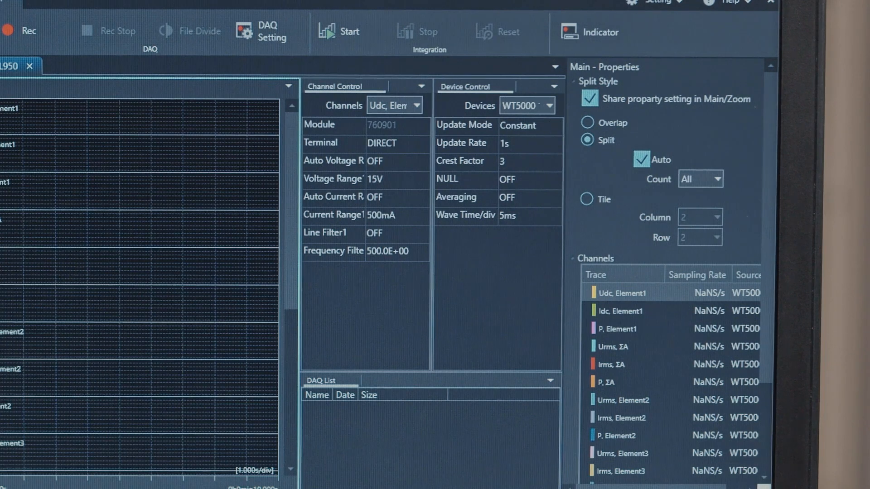
mouse_move(533, 164)
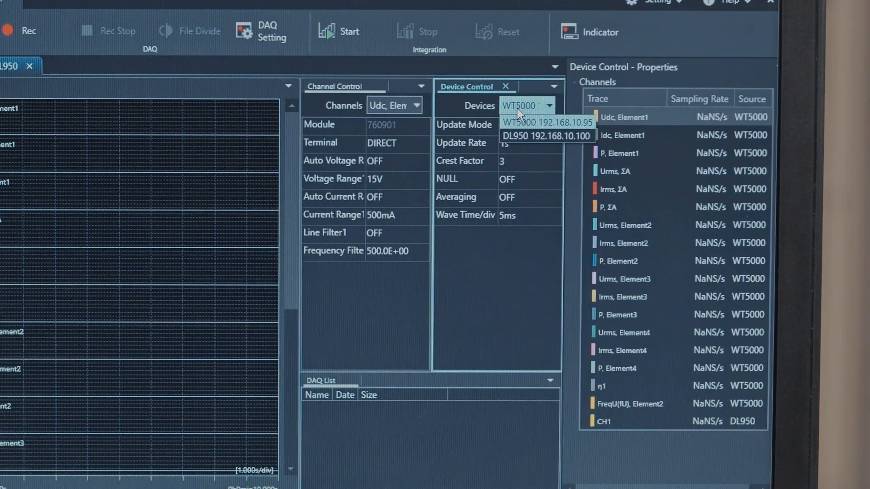
left_click(548, 136)
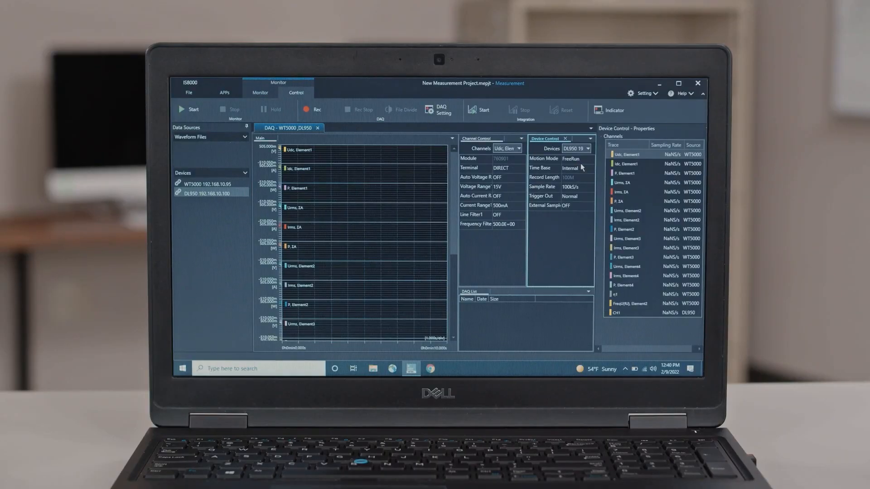
Step: Start live monitoring of the WT5000 and DL950 waveforms
left_click(192, 109)
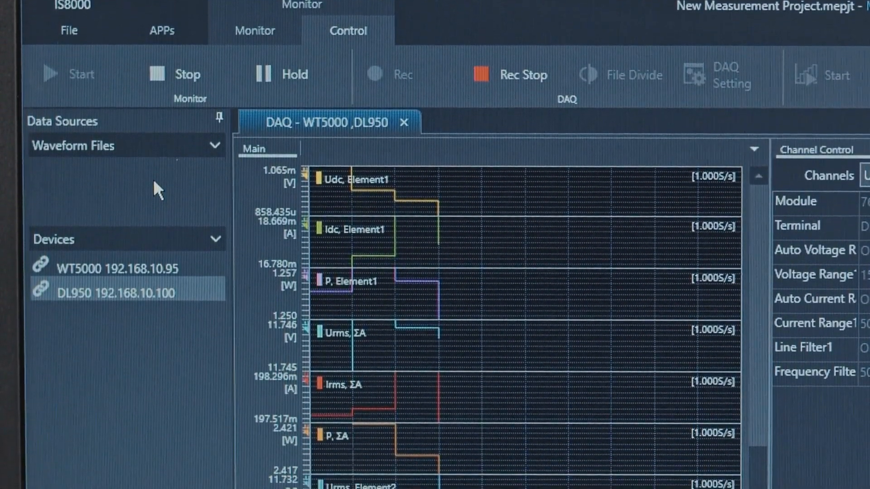
scroll("down", 3)
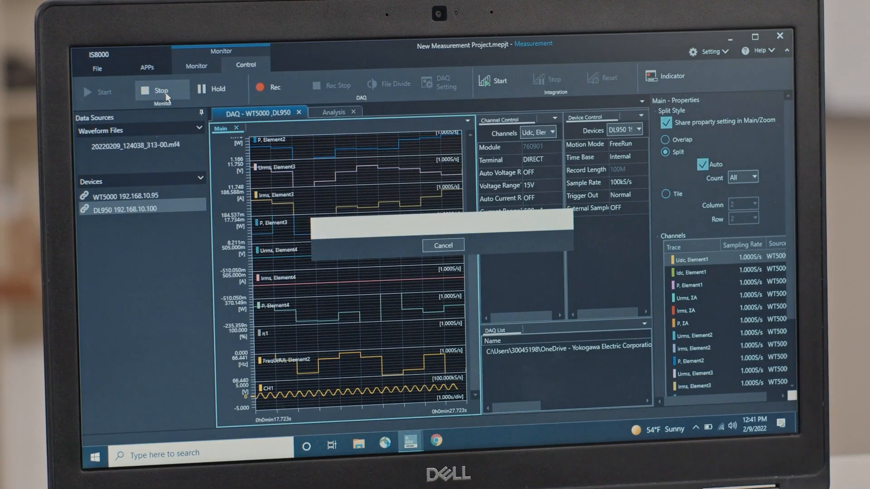
left_click(333, 112)
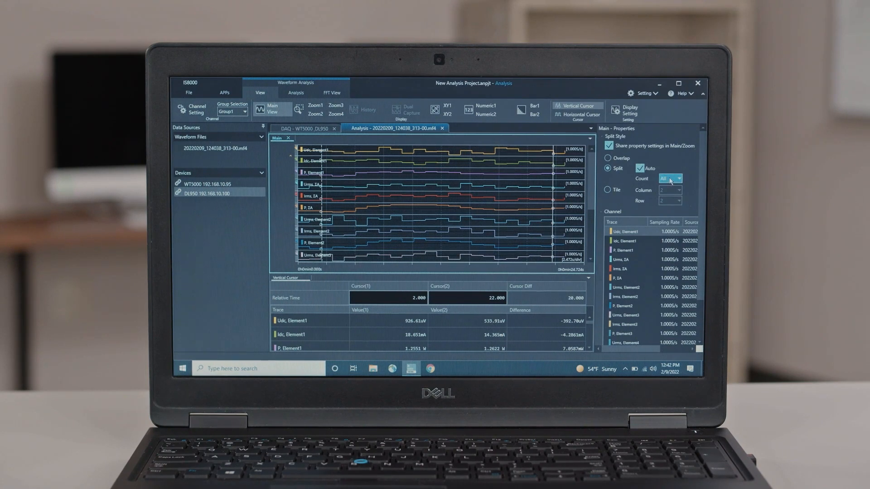
Step: Set the main view's split count to 3 traces
left_click(677, 179)
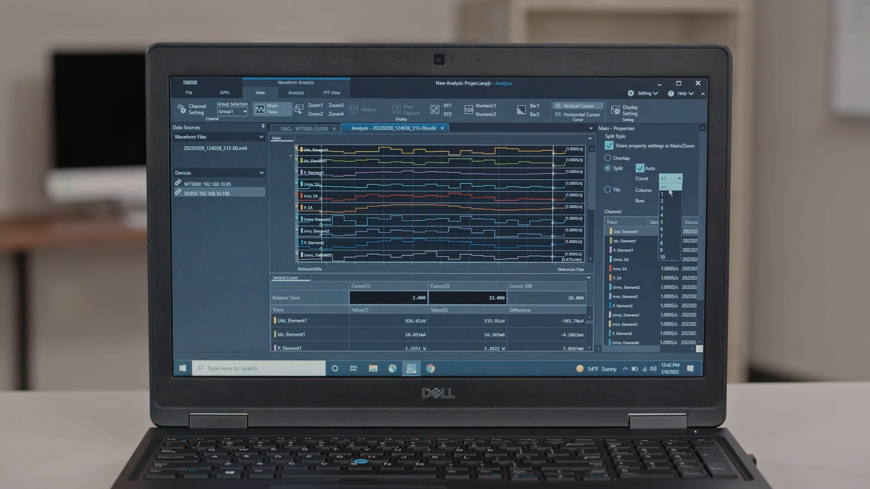
left_click(663, 208)
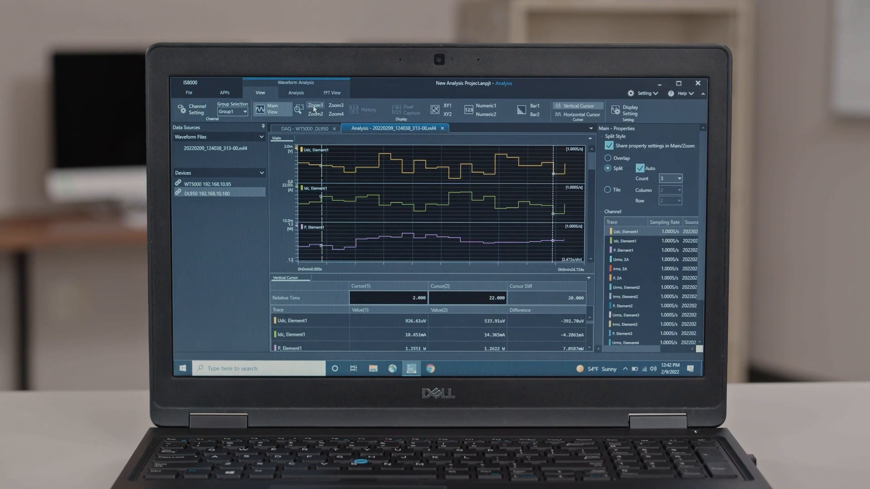
Step: Add a Zoom1 window and magnify CH1 horizontally to about two cycles
left_click(316, 106)
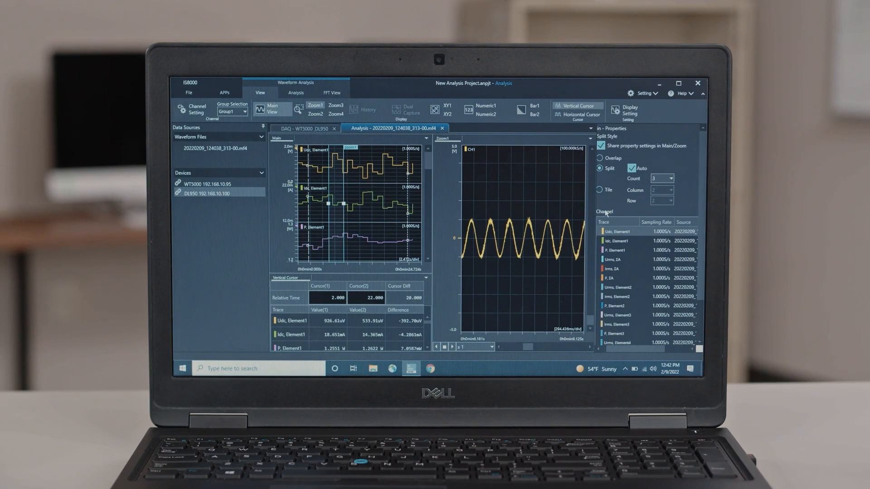
mouse_move(702, 224)
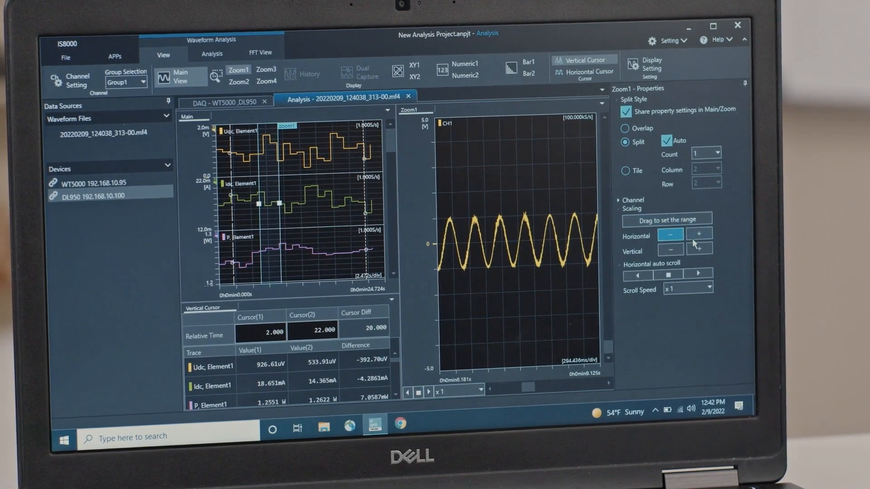
left_click(699, 235)
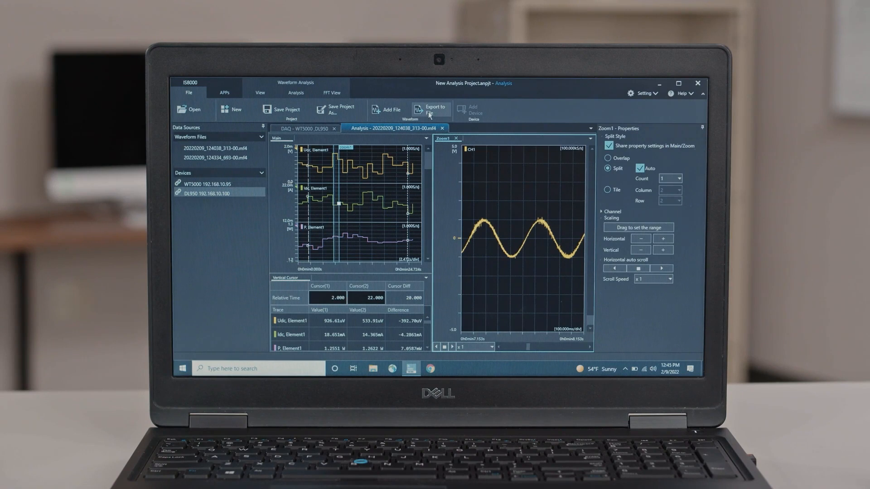
Step: Export the waveforms as a CSV file with a relative time axis
left_click(434, 108)
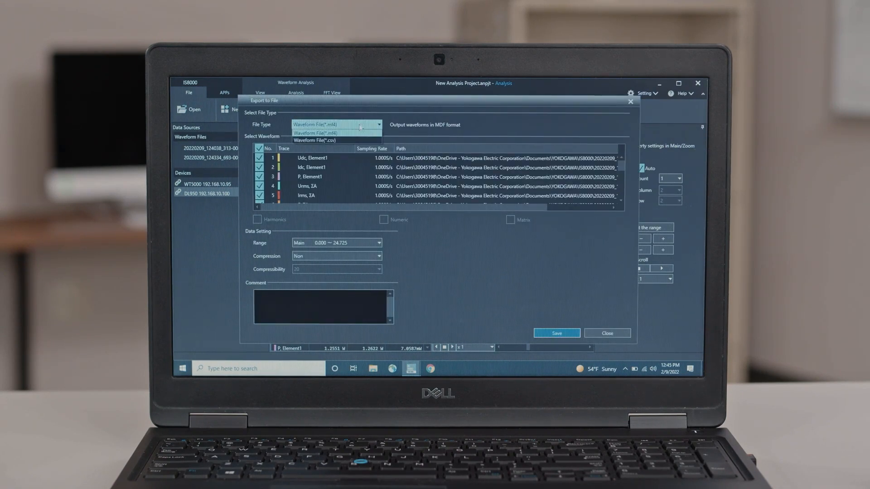
left_click(319, 140)
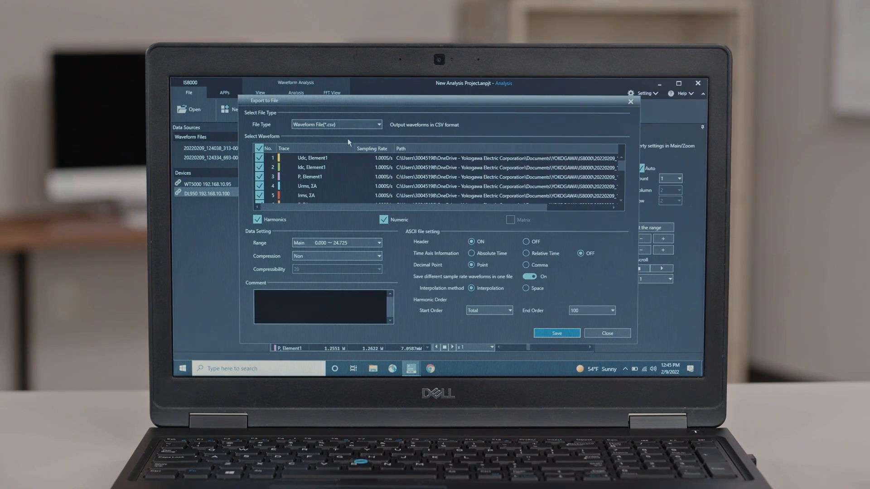
mouse_move(410, 237)
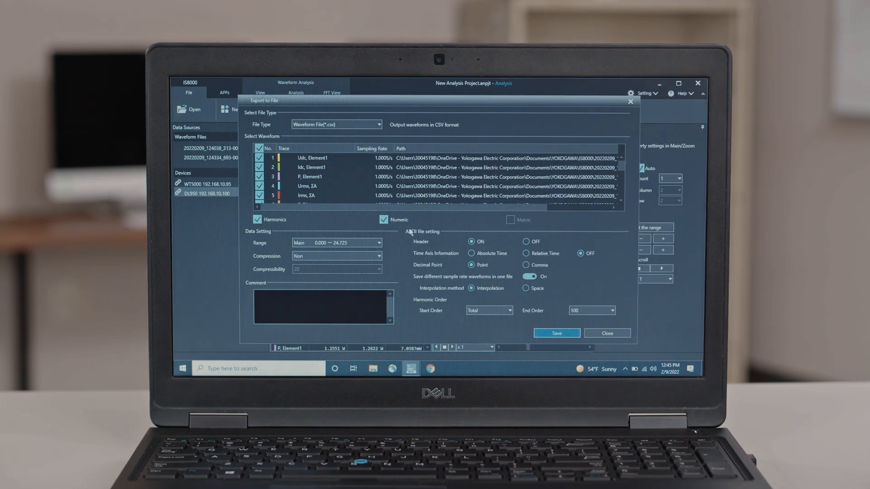
mouse_move(425, 255)
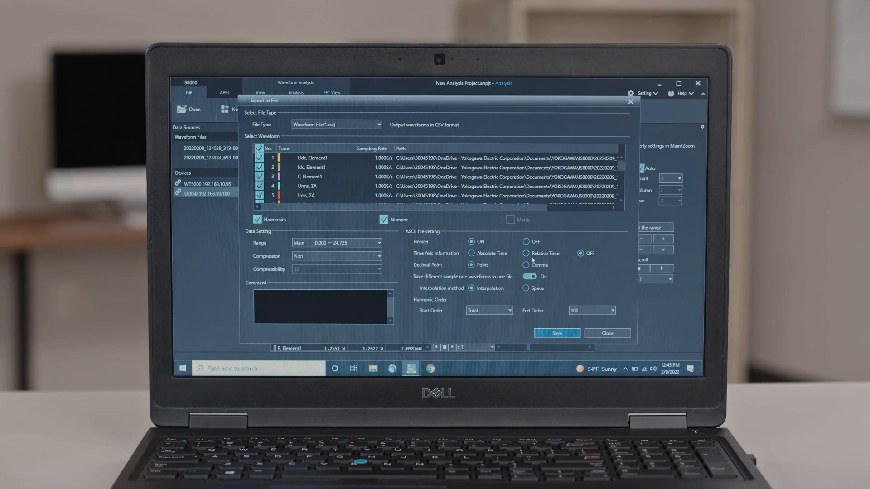
left_click(526, 253)
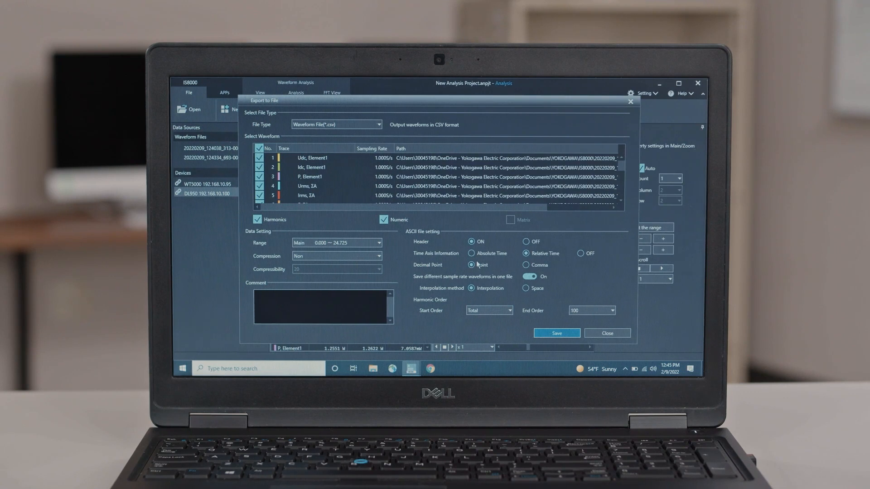
left_click(556, 333)
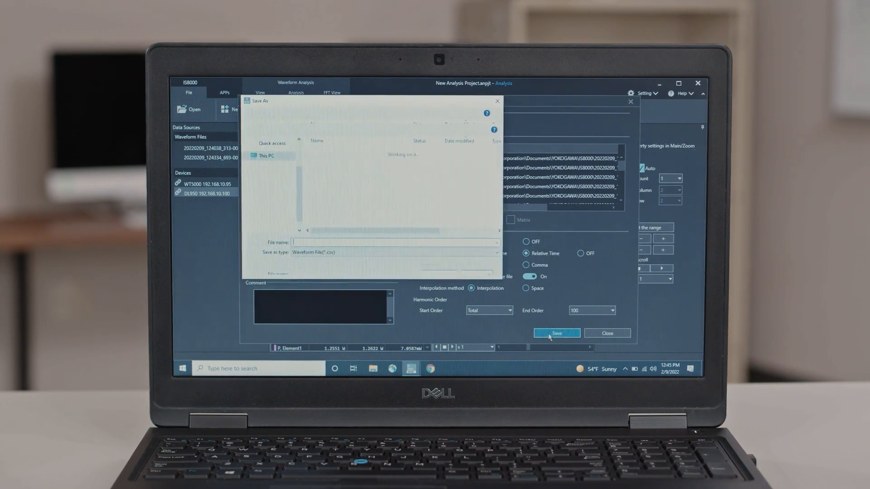